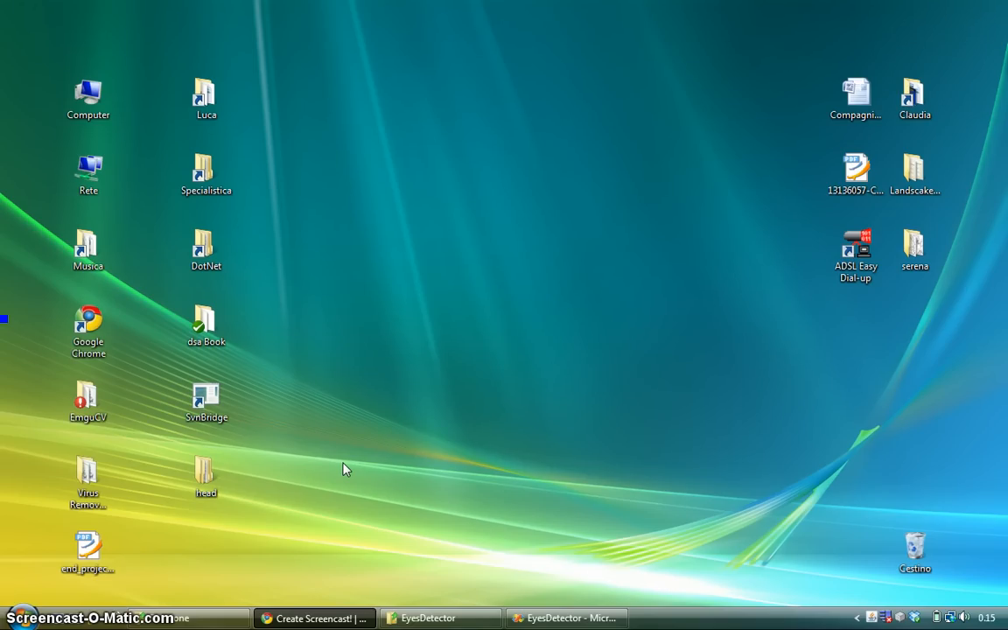
pyautogui.moveTo(567, 618)
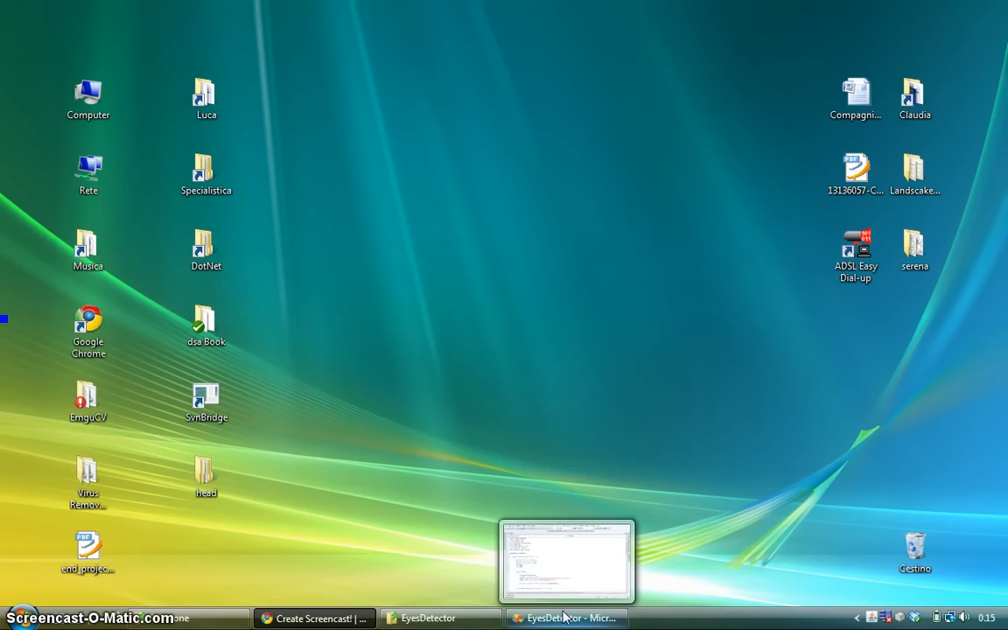
pyautogui.moveTo(565, 618)
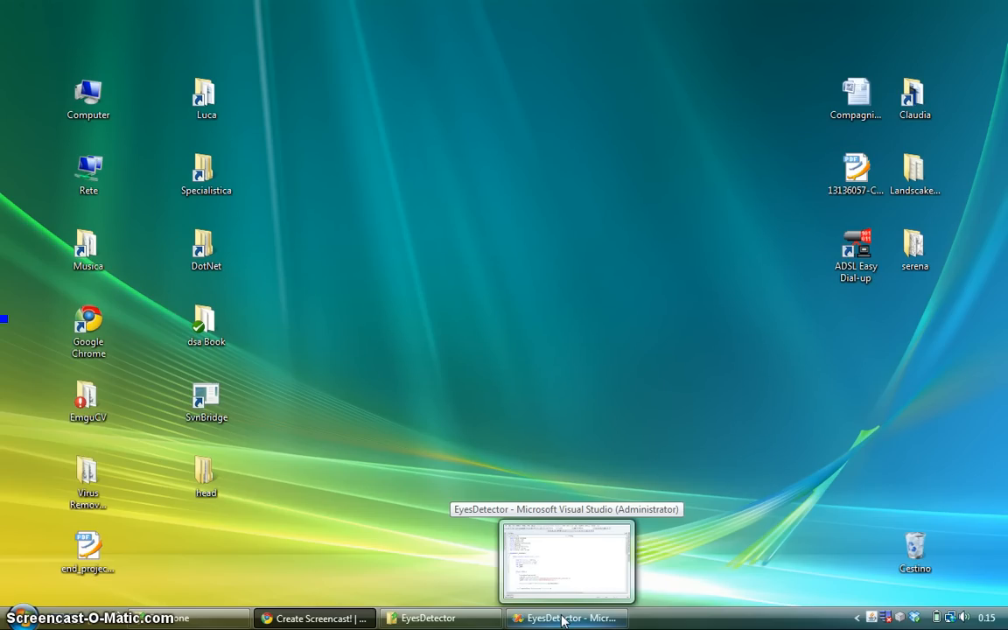
# - Restore Visual Studio and scroll Form1.cs down to the FrameGrabber method
pyautogui.click(566, 618)
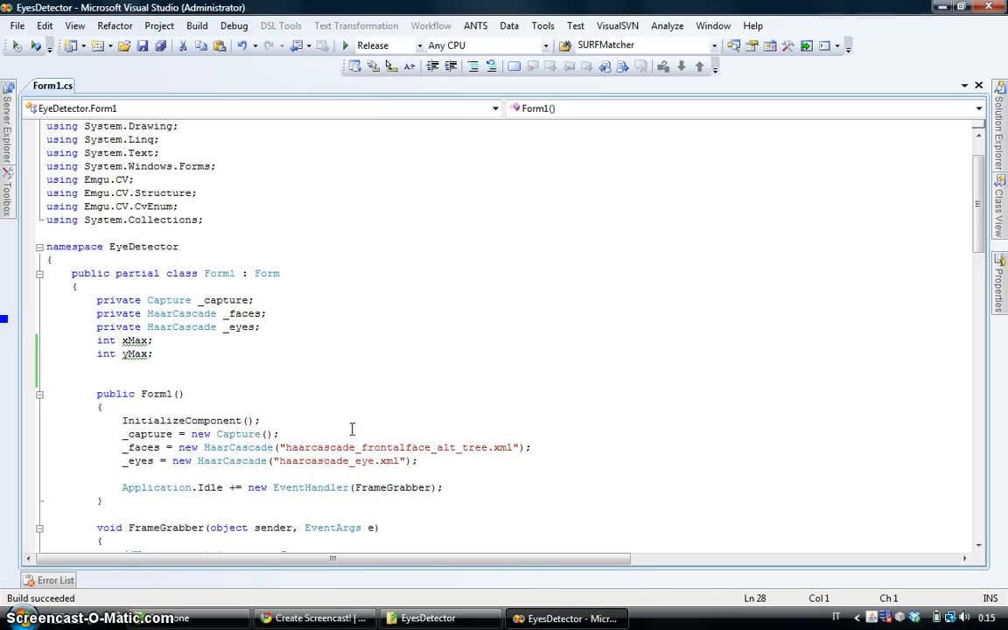
pyautogui.moveTo(169, 300)
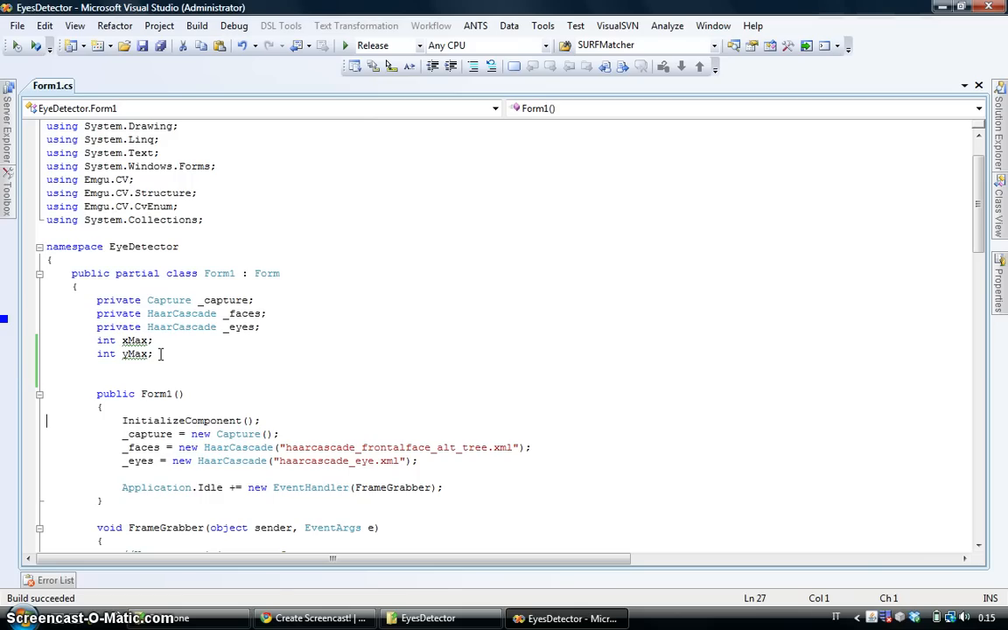
pyautogui.press('Down')
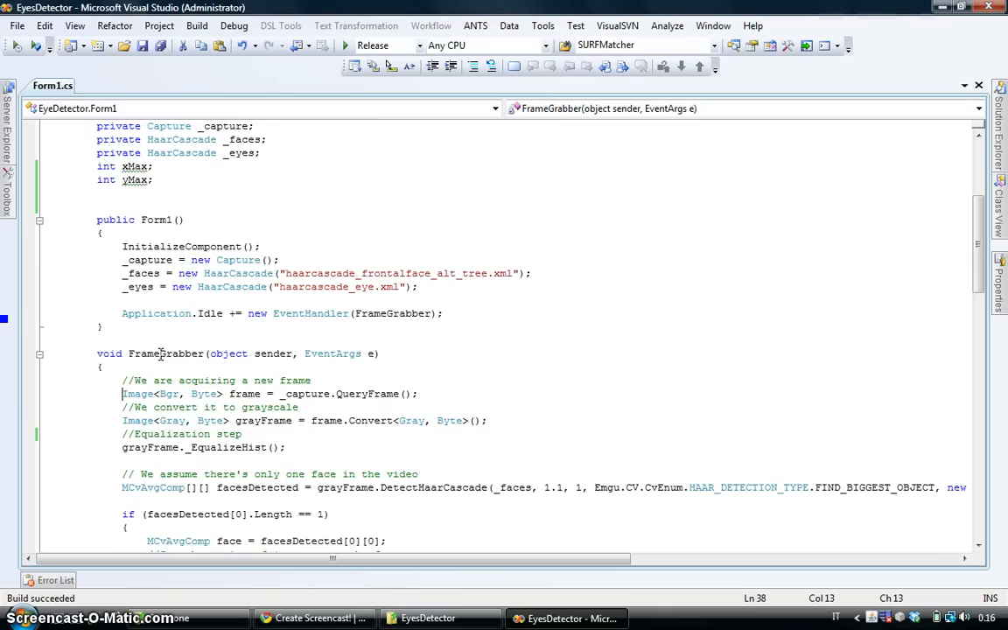
# - Expand the Search Roi region and scroll through the left and right eye detection code
pyautogui.click(158, 393)
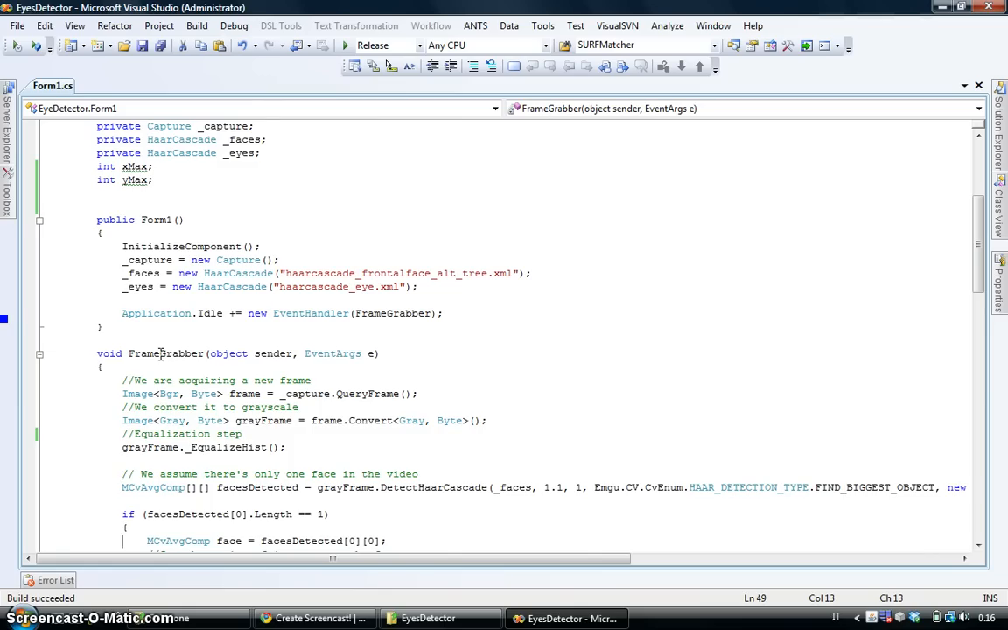
pyautogui.scroll(-3)
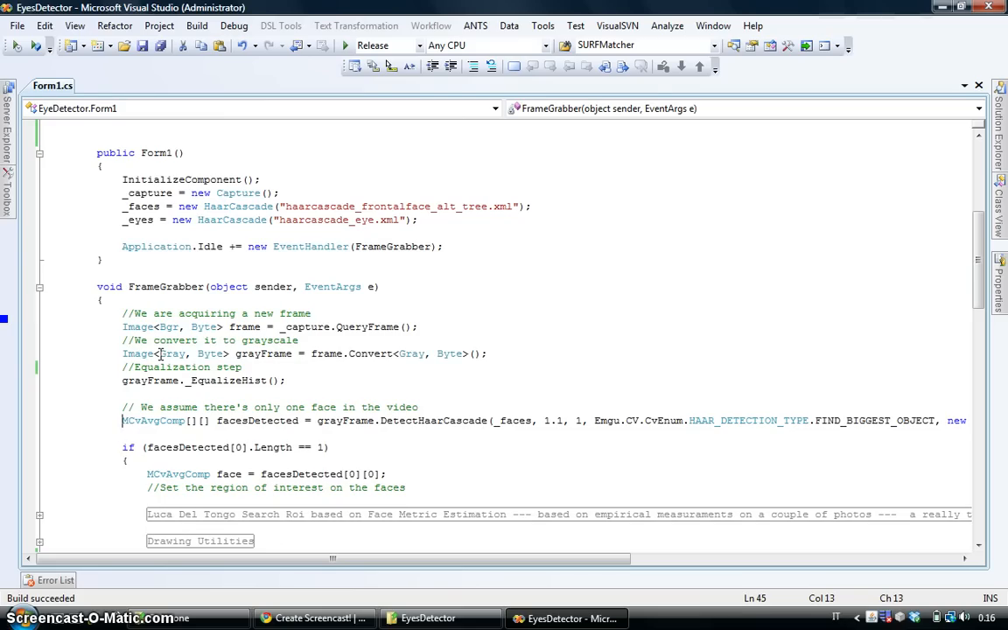
pyautogui.click(318, 421)
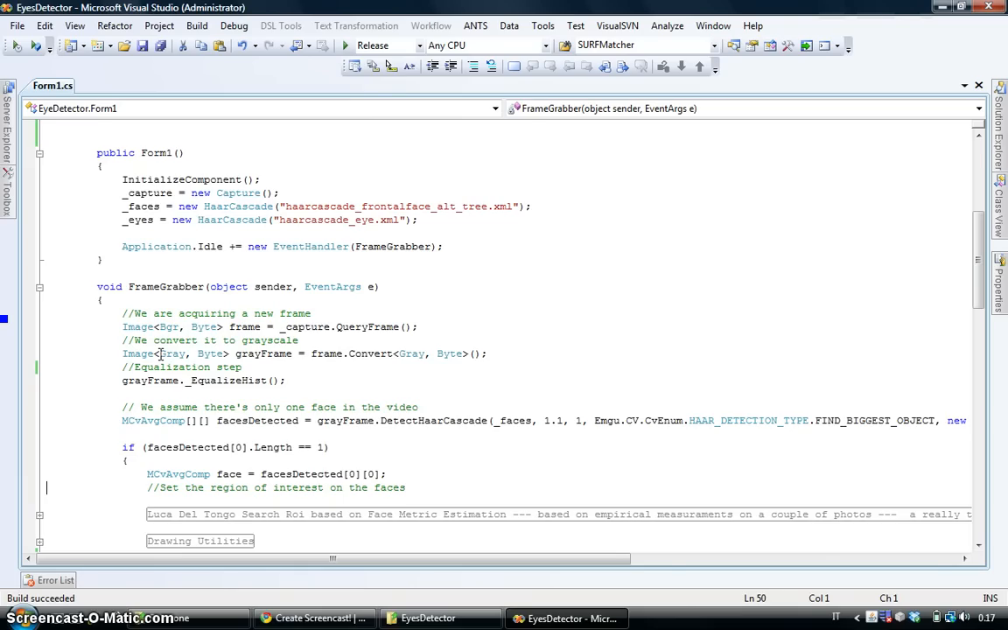
pyautogui.scroll(-3)
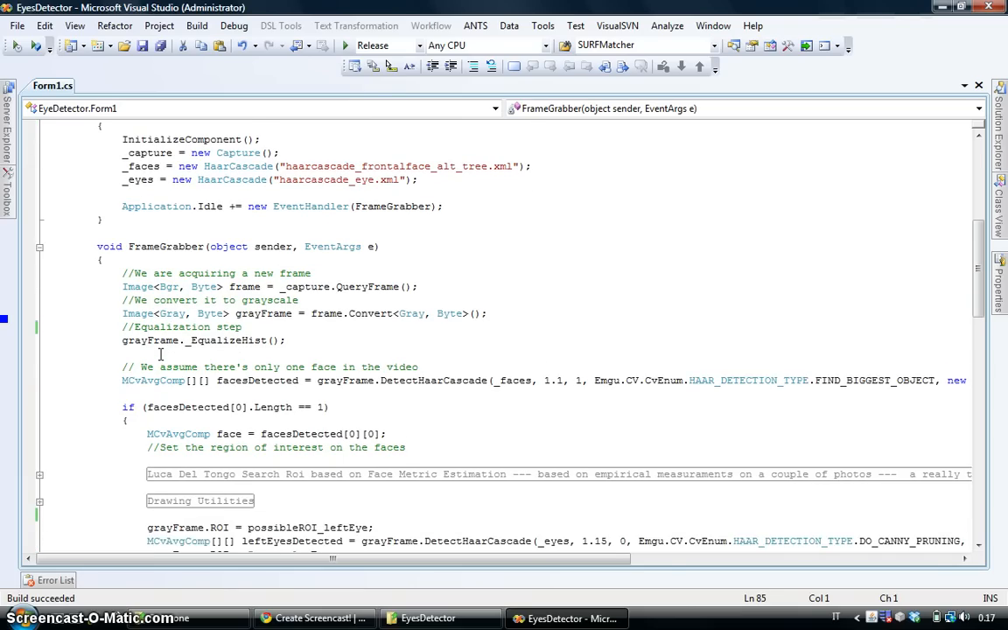
pyautogui.scroll(-3)
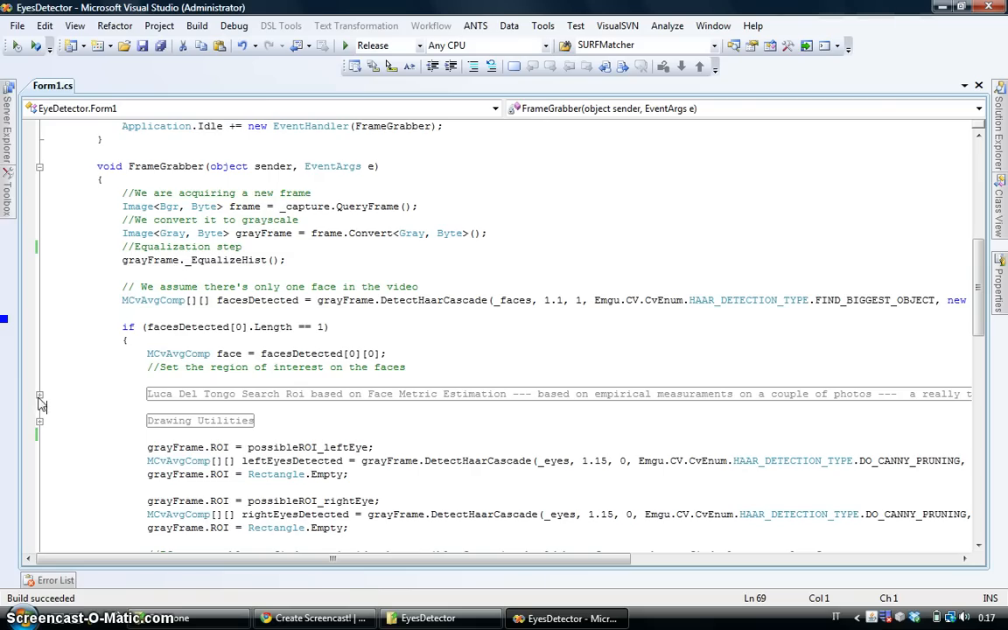
pyautogui.moveTo(46, 405)
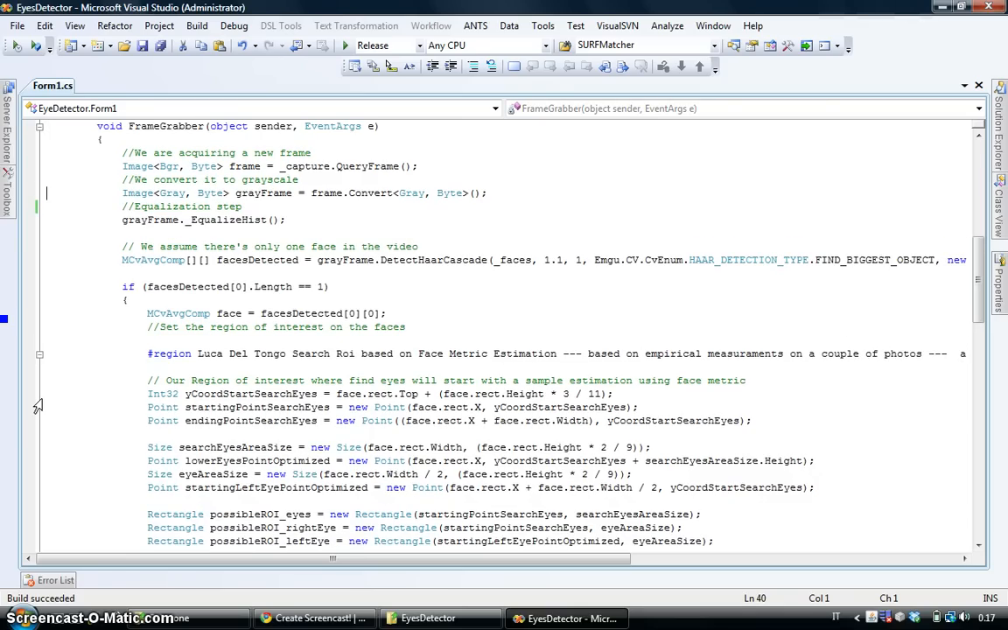
pyautogui.click(48, 327)
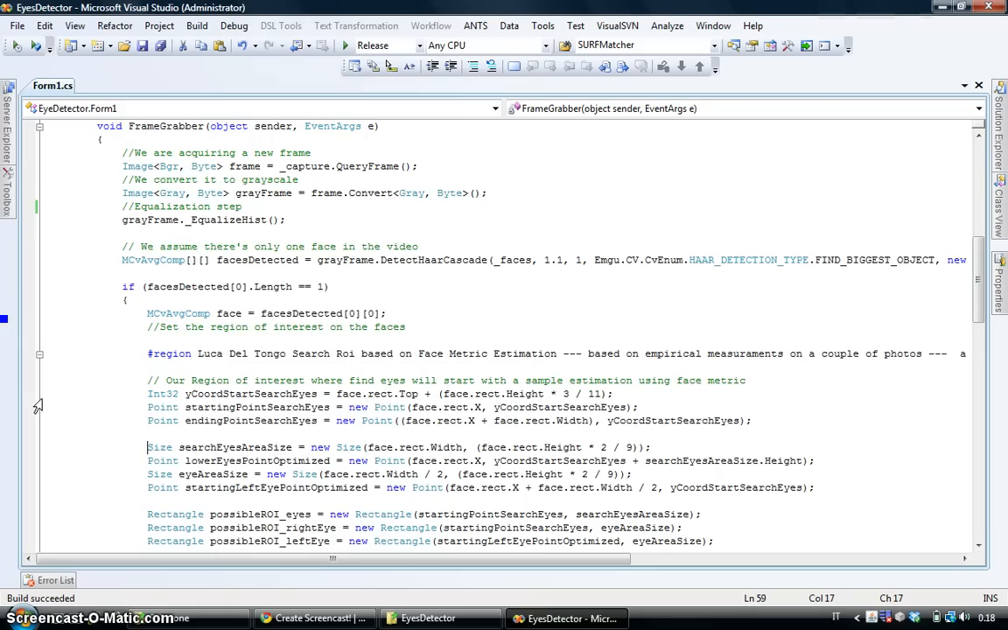
pyautogui.scroll(-3)
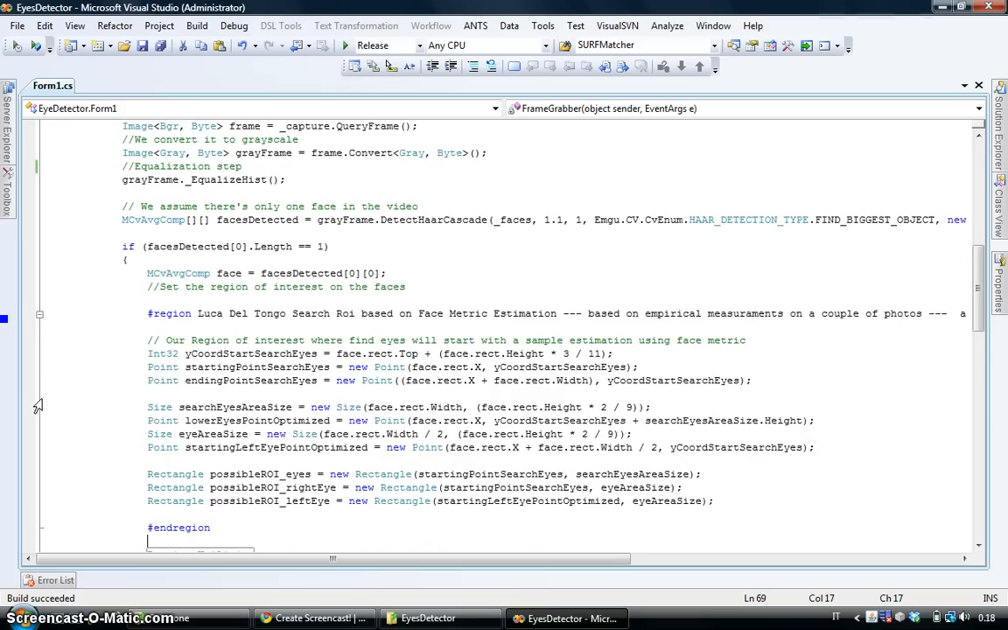
pyautogui.scroll(-3)
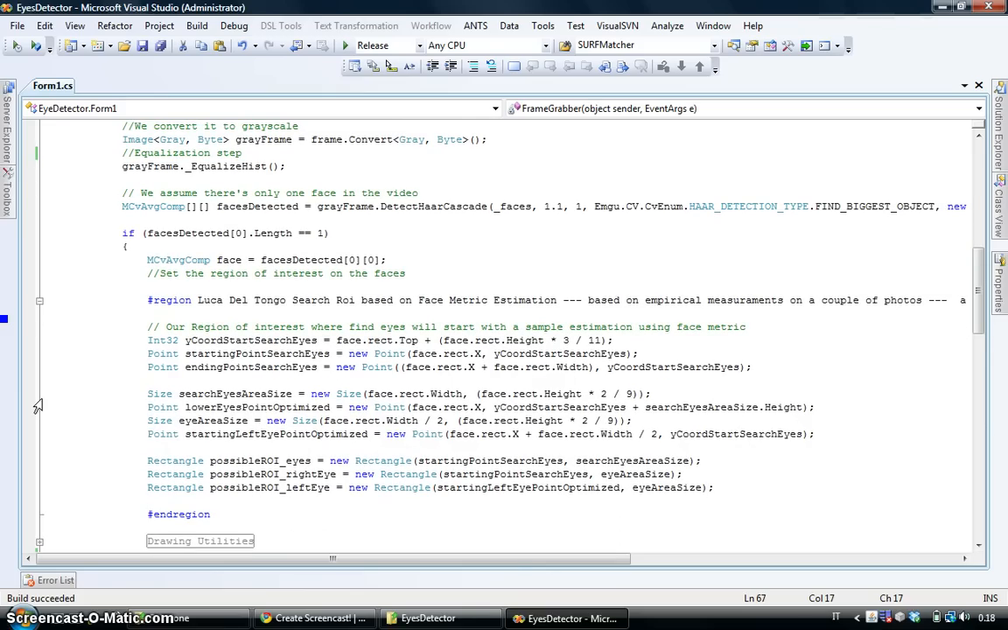
pyautogui.scroll(-3)
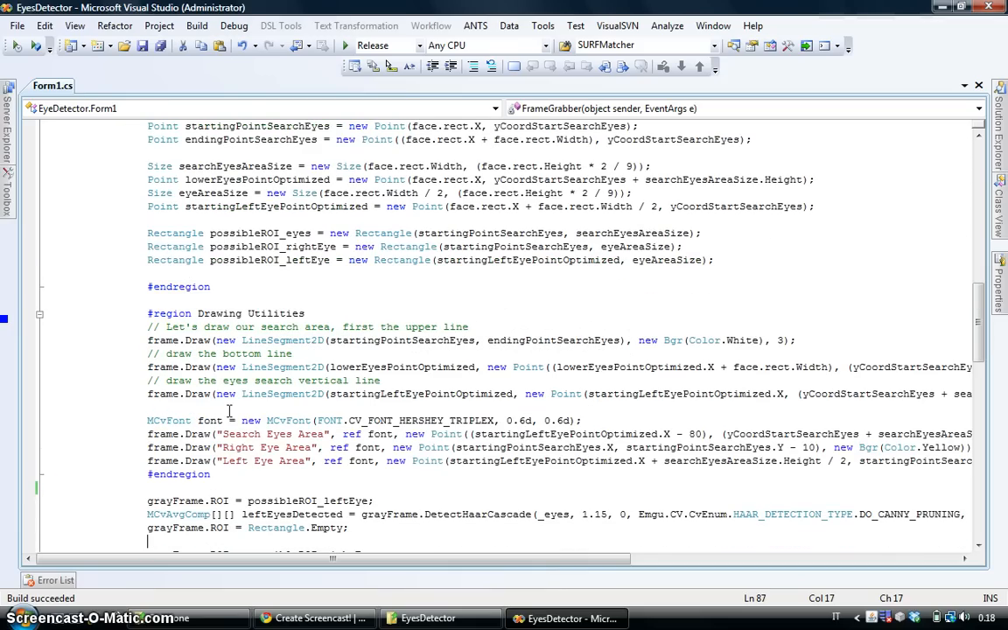
pyautogui.moveTo(258, 394)
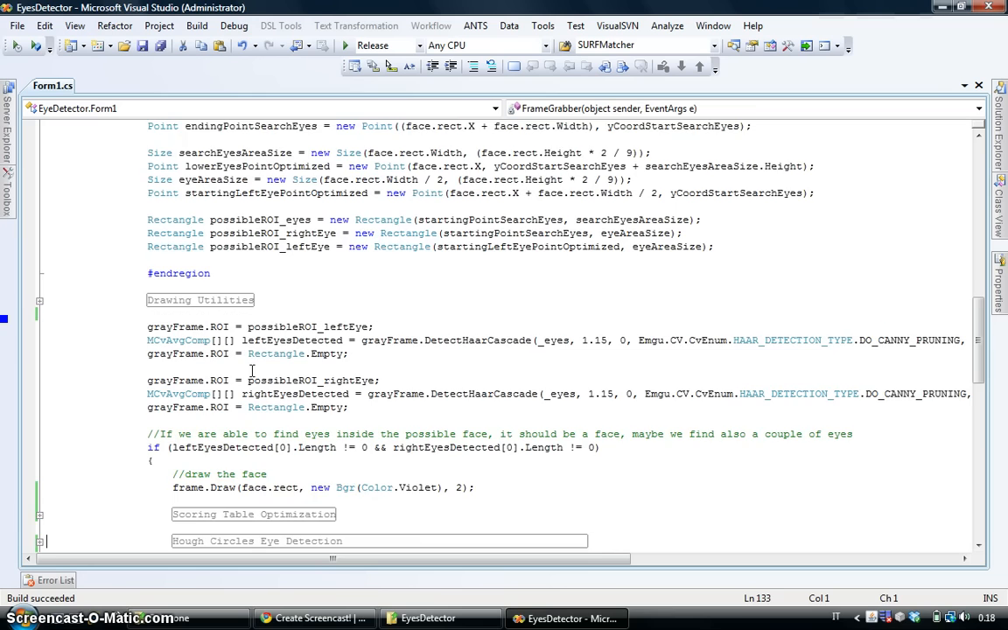
pyautogui.scroll(-3)
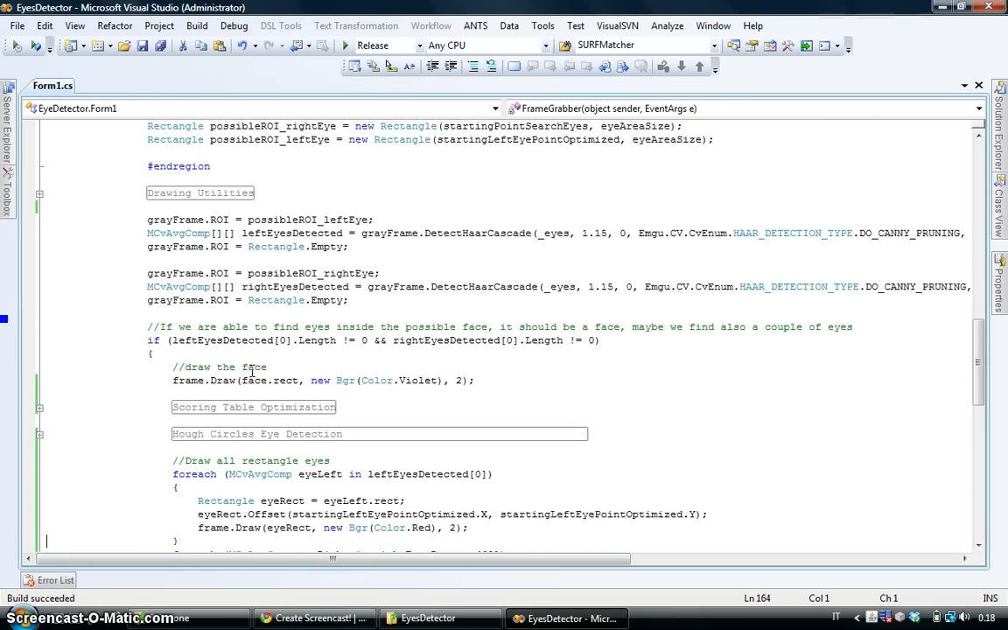
pyautogui.scroll(-3)
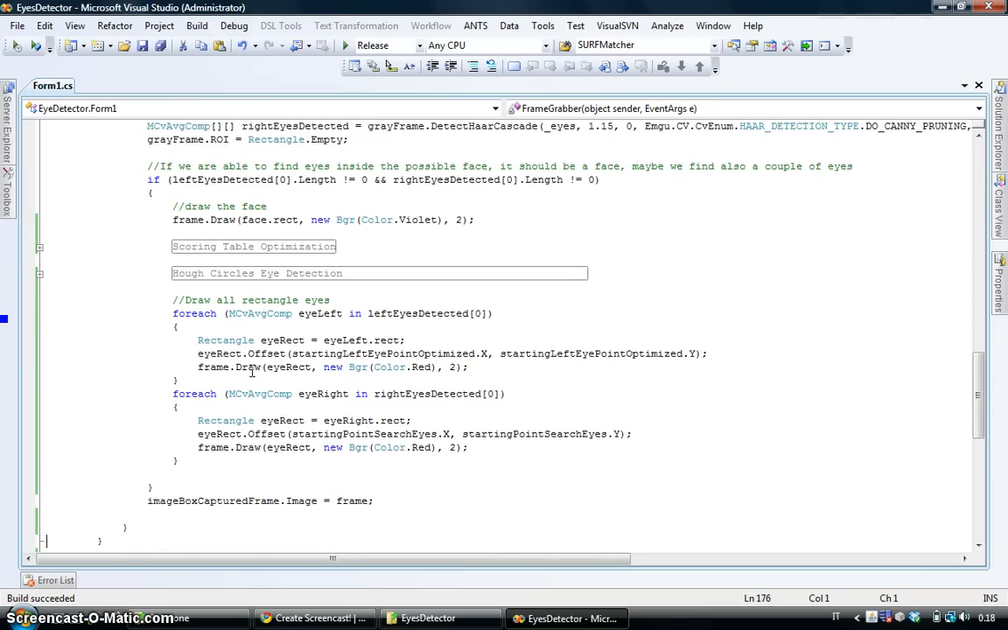
pyautogui.moveTo(259, 323)
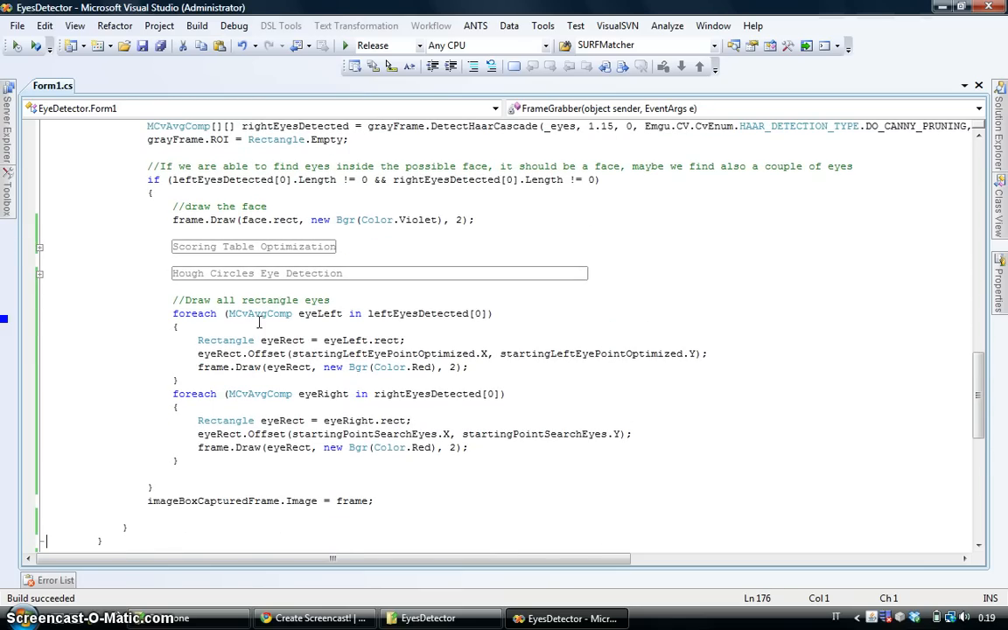
pyautogui.moveTo(259, 313)
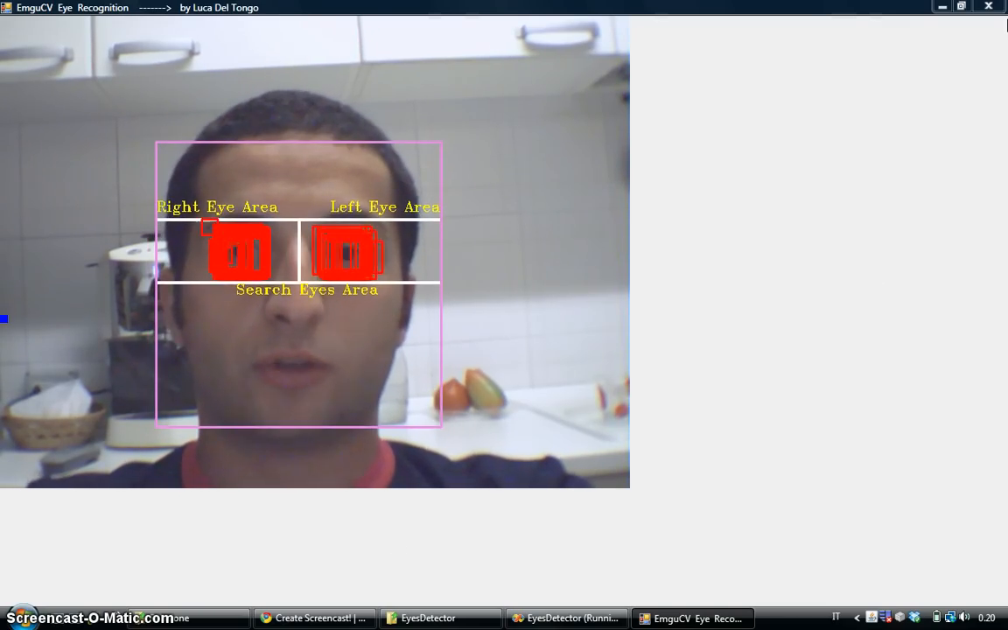
# - Return to Visual Studio after watching the live face and eye rectangles
pyautogui.click(566, 618)
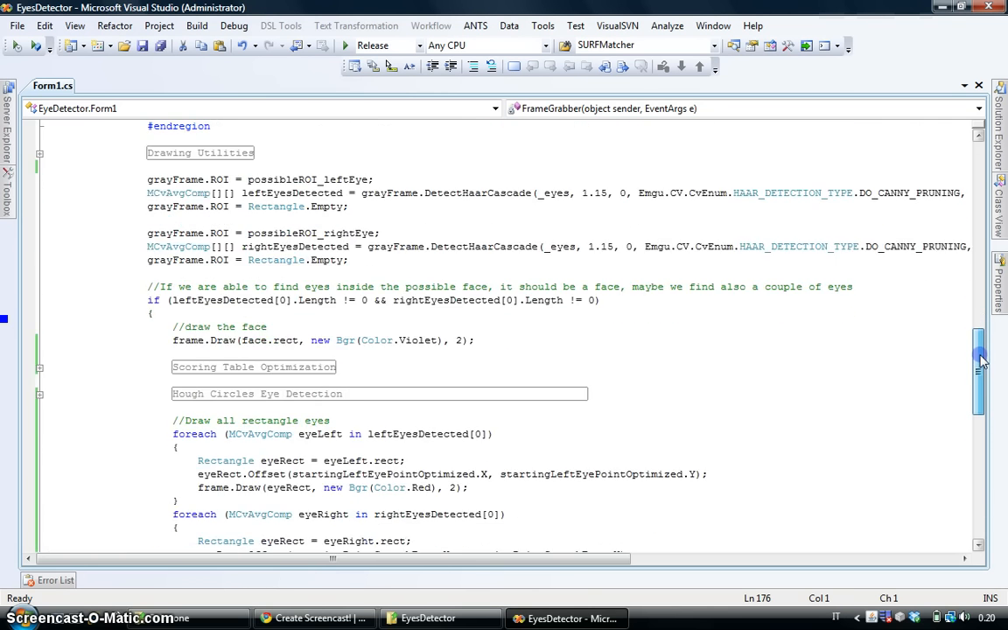
# - Expand the Hough Circles Eye Detection region and launch the eye detector
pyautogui.scroll(-3)
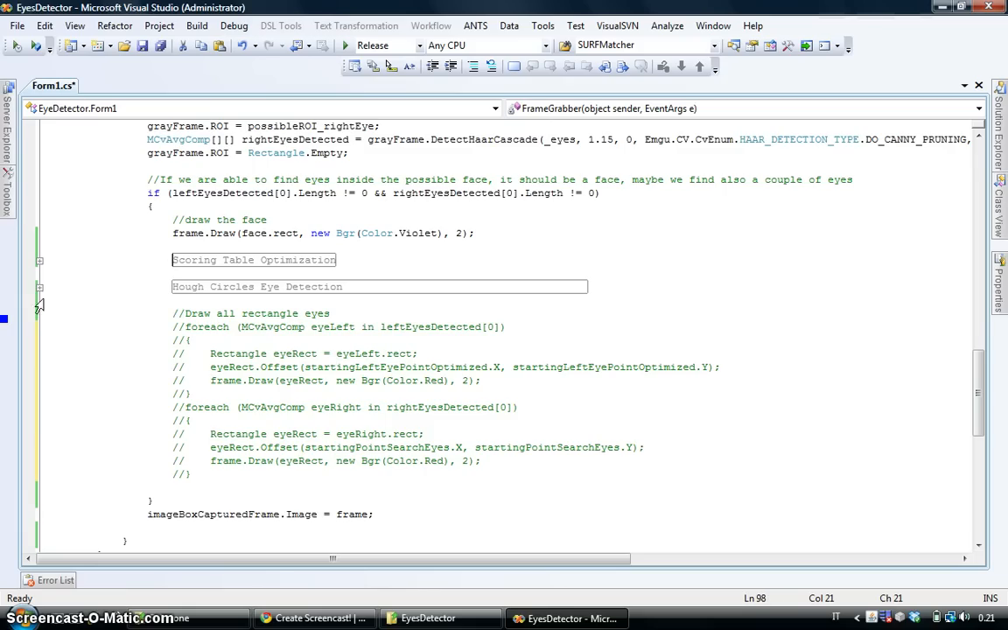
pyautogui.click(39, 288)
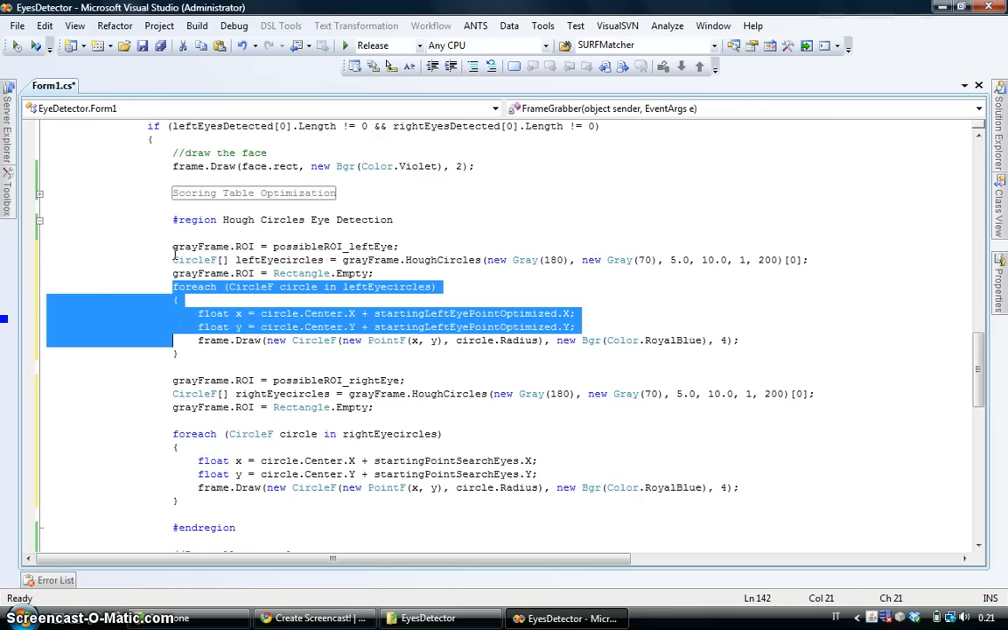
pyautogui.click(178, 300)
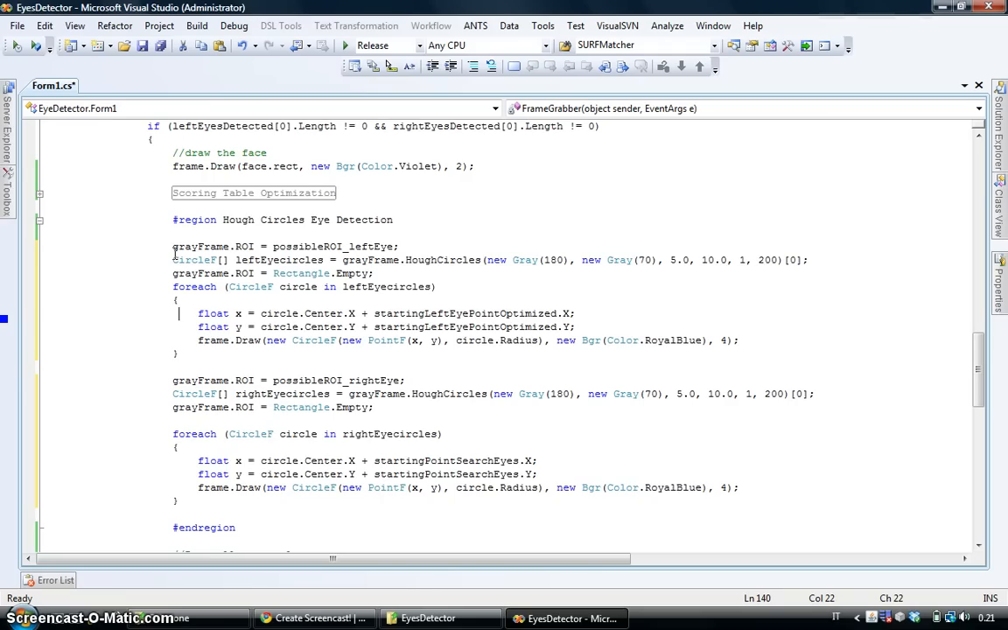
pyautogui.press('Down')
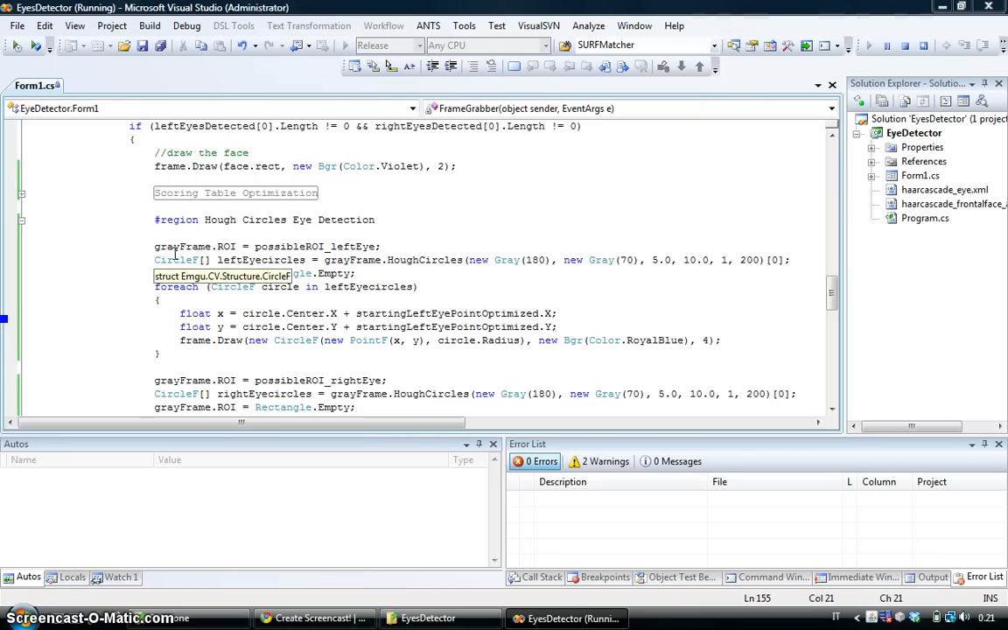
# - Close the Hough circles run to stop debugging and return to the editor
pyautogui.click(703, 619)
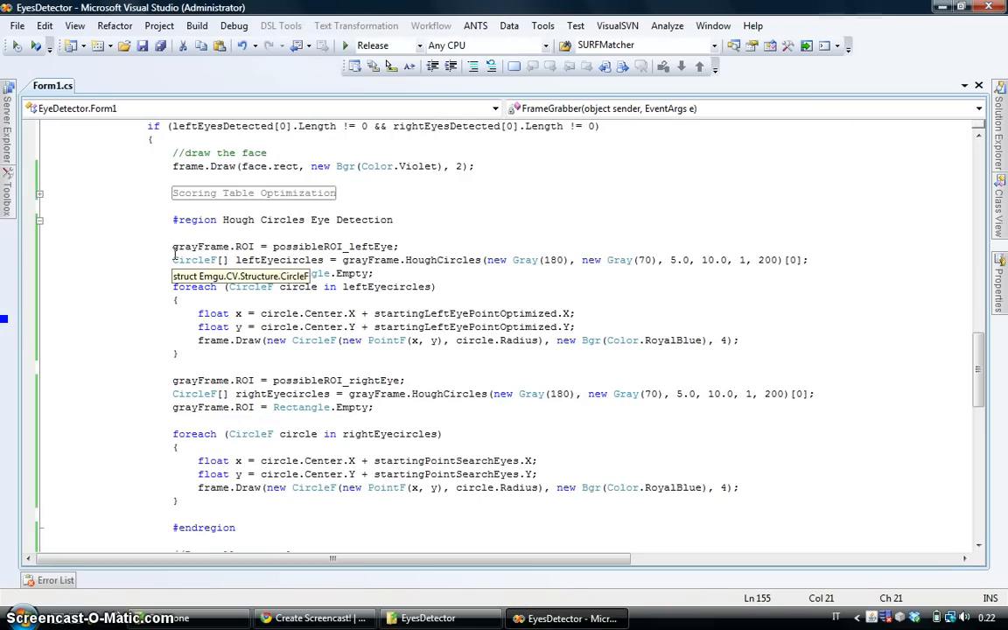
pyautogui.scroll(-3)
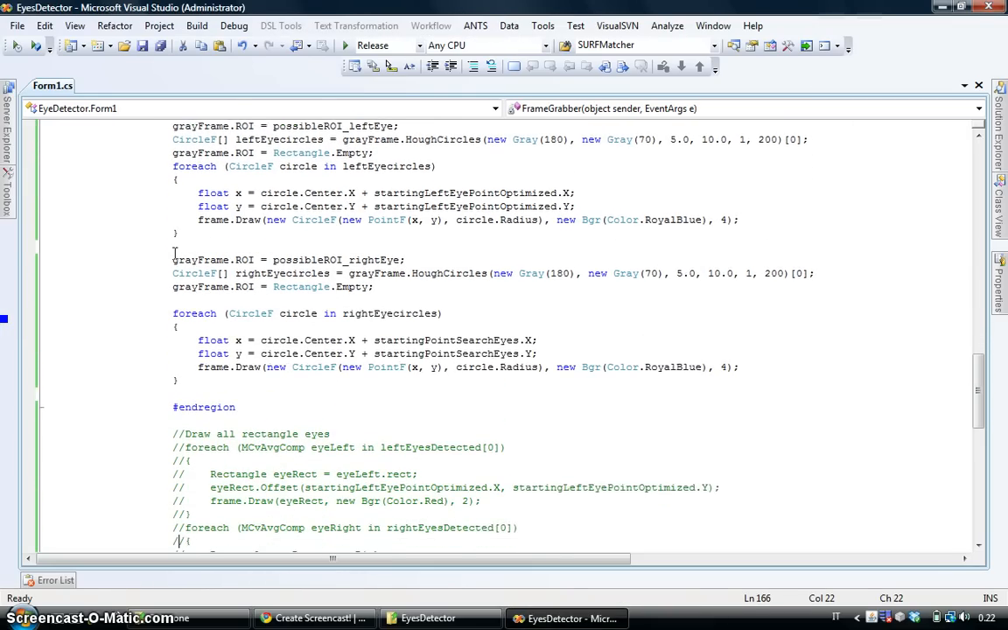
pyautogui.scroll(-3)
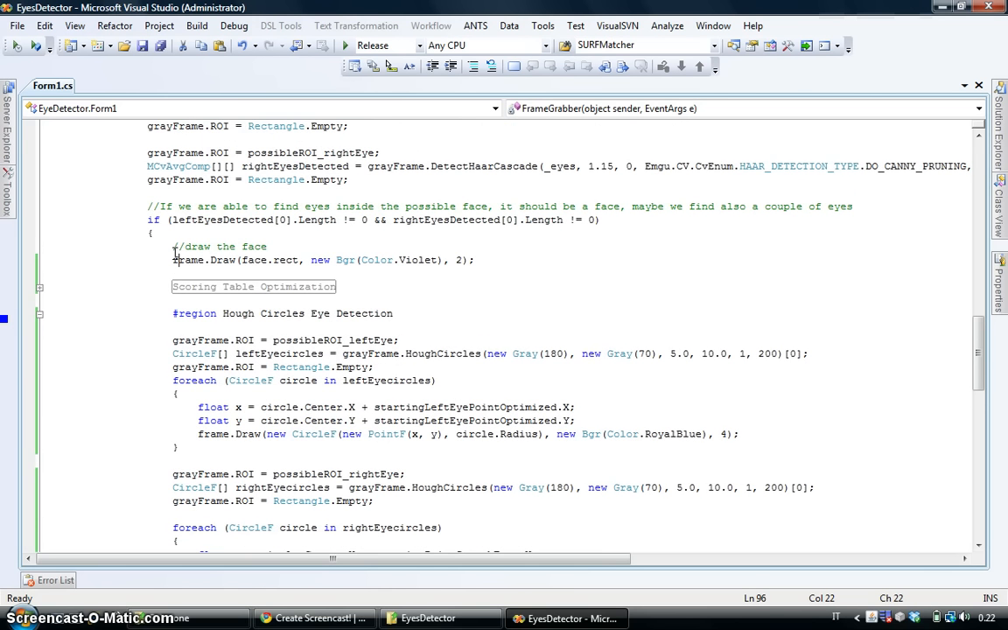
pyautogui.scroll(-3)
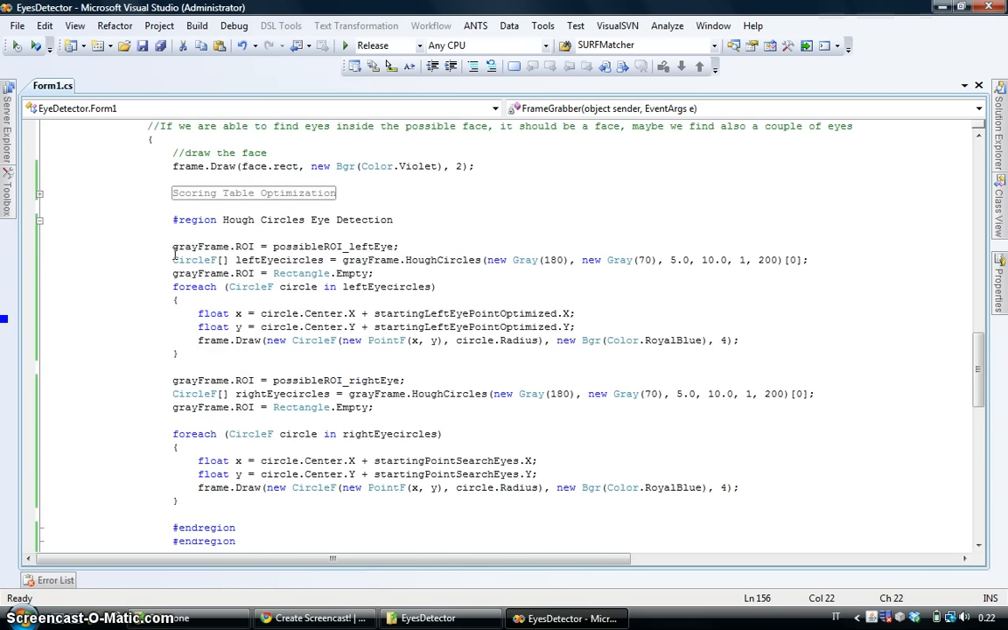
pyautogui.scroll(-3)
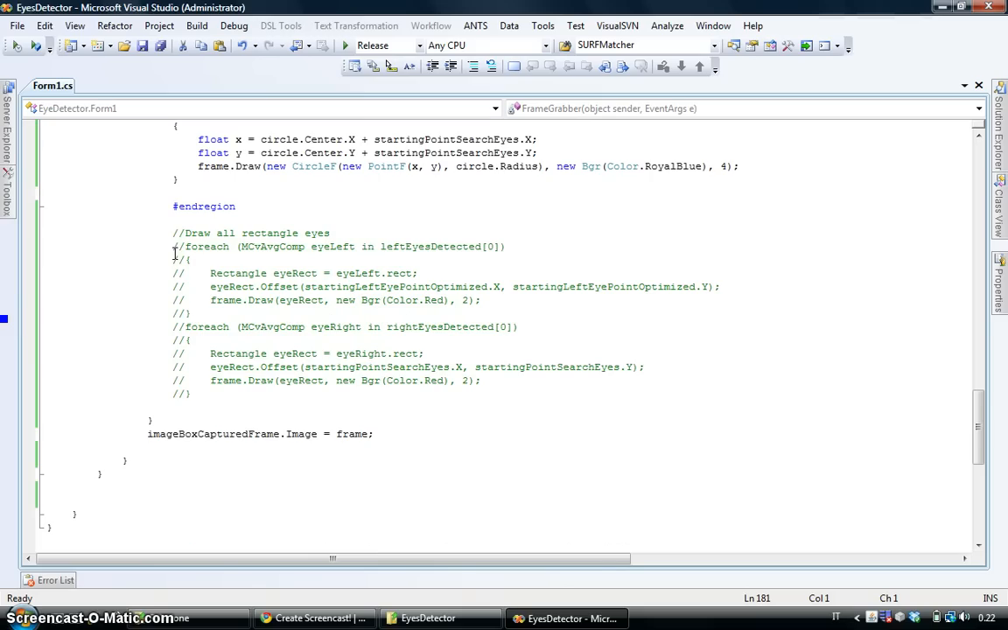